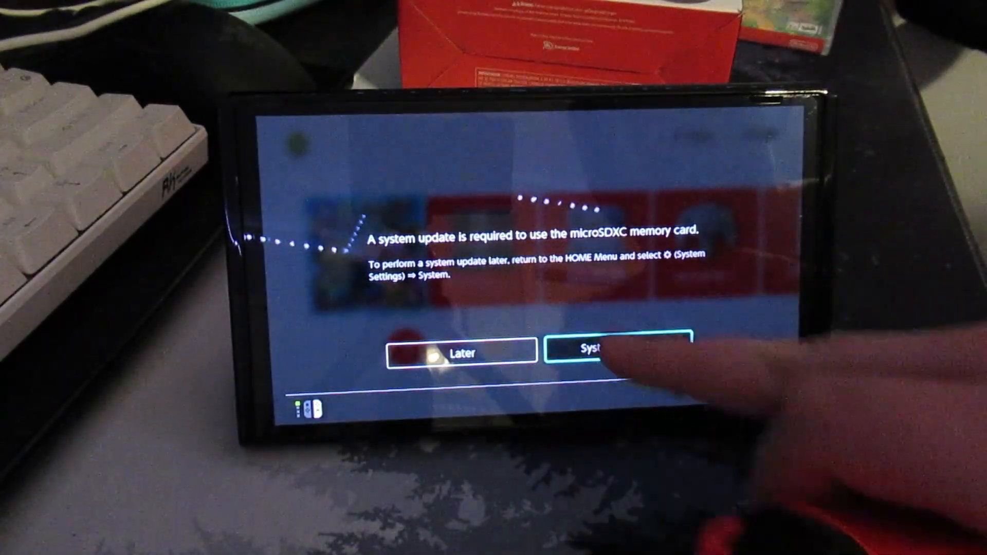
Choose System Update on the microSDXC card prompt instead of Later
{"action": "left_click", "coordinate": [603, 350]}
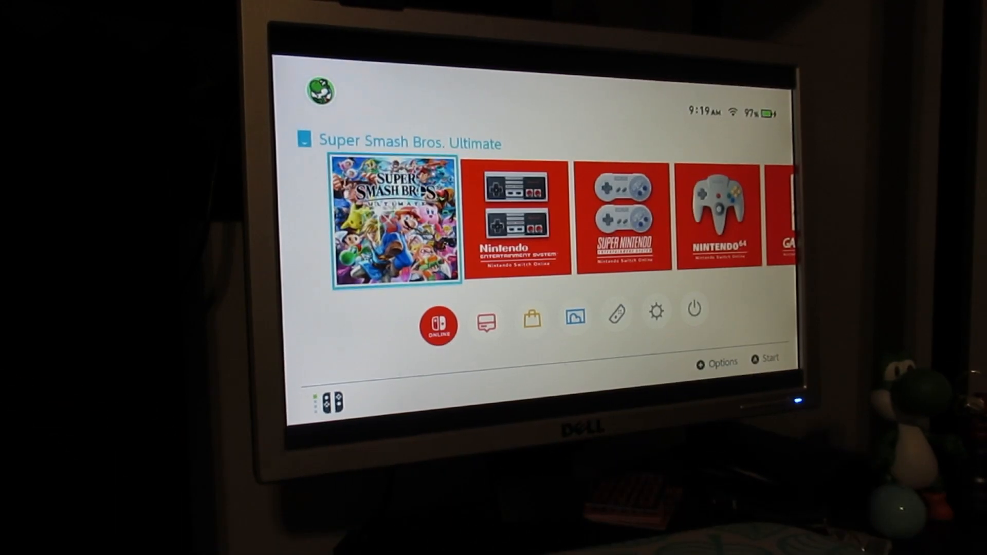
Start Change Grip/Order in Controllers and accept disconnecting Bluetooth audio to pair the Pro Controller
{"action": "left_click", "coordinate": [615, 313]}
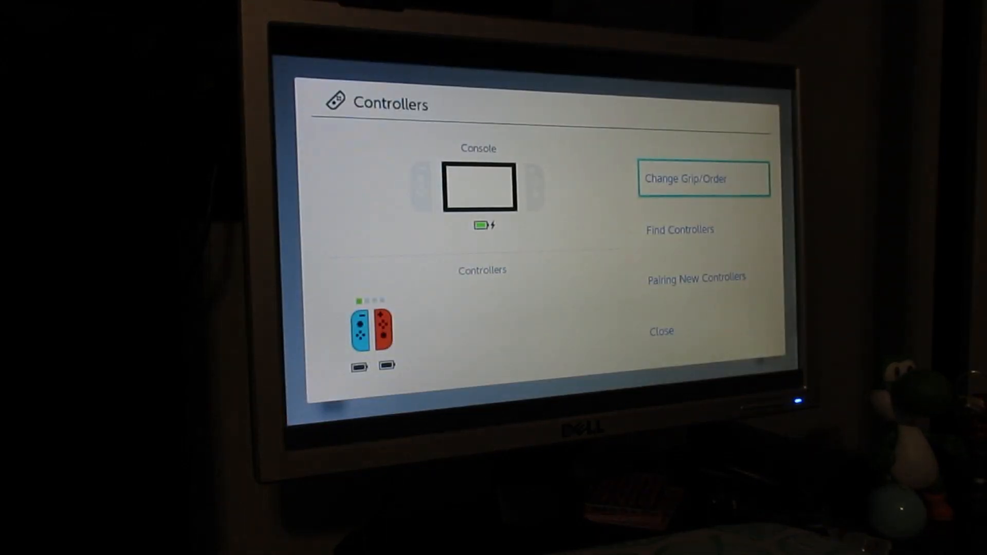
{"action": "left_click", "coordinate": [704, 179]}
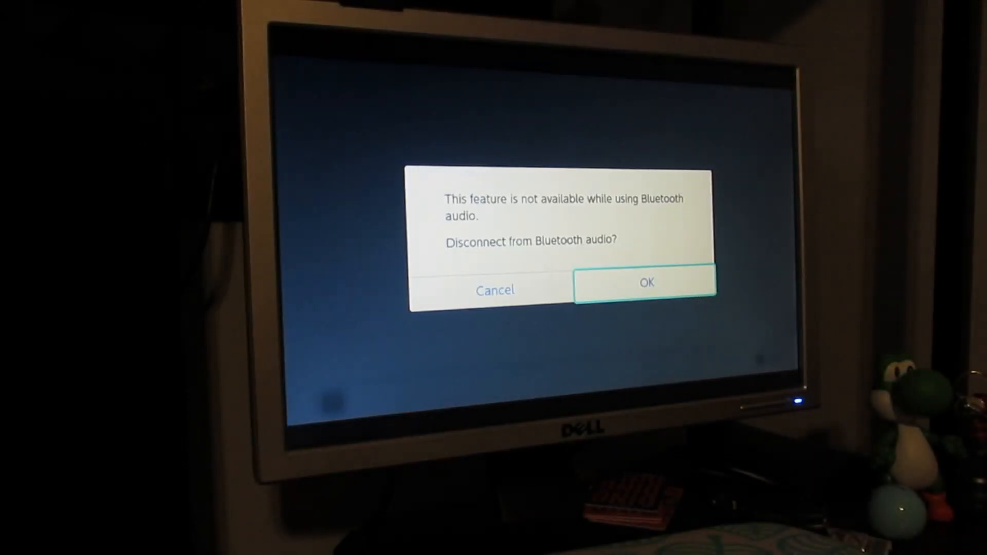
{"action": "left_click", "coordinate": [644, 283]}
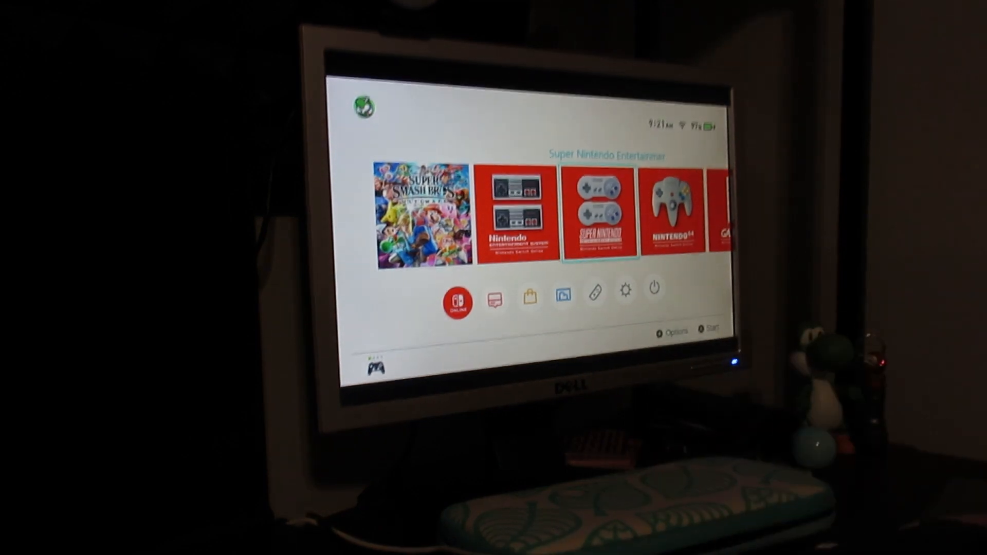
Move along the game row past Game Boy - Nintendo Switch Online toward Animal Crossing
{"action": "scroll", "scroll_direction": "right", "scroll_amount": 3}
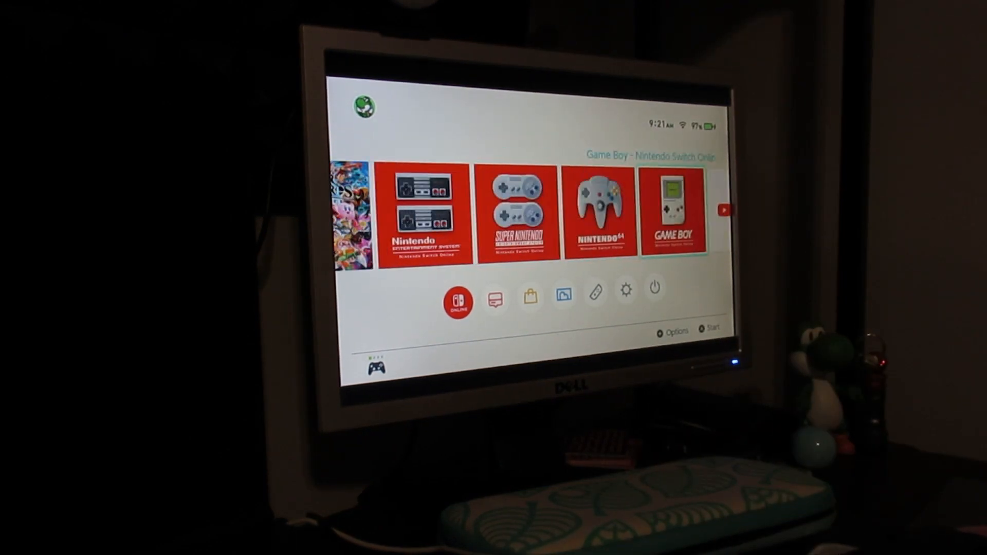
{"action": "key", "text": "Left"}
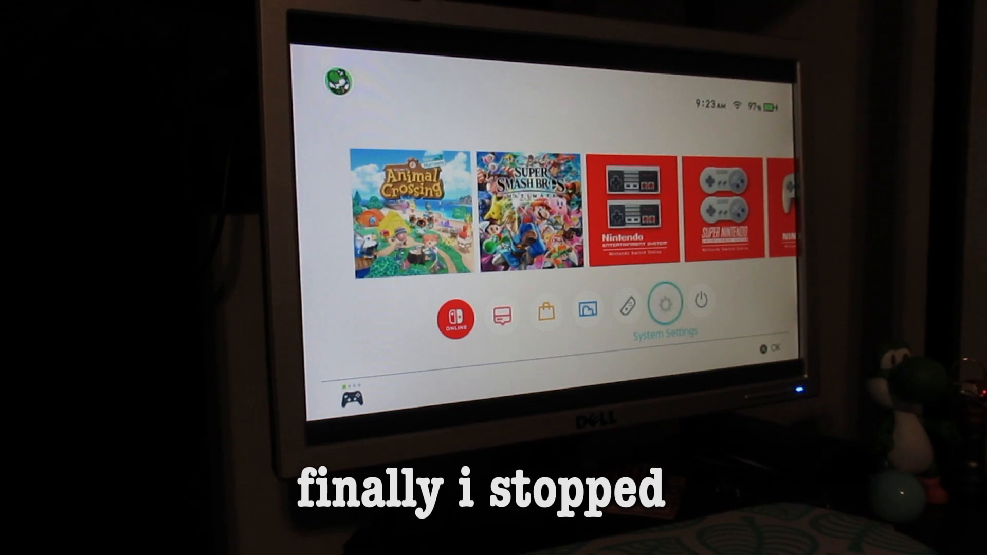
Leave controller settings so Animal Crossing: New Horizons is the selected game on HOME
{"action": "left_click", "coordinate": [664, 306]}
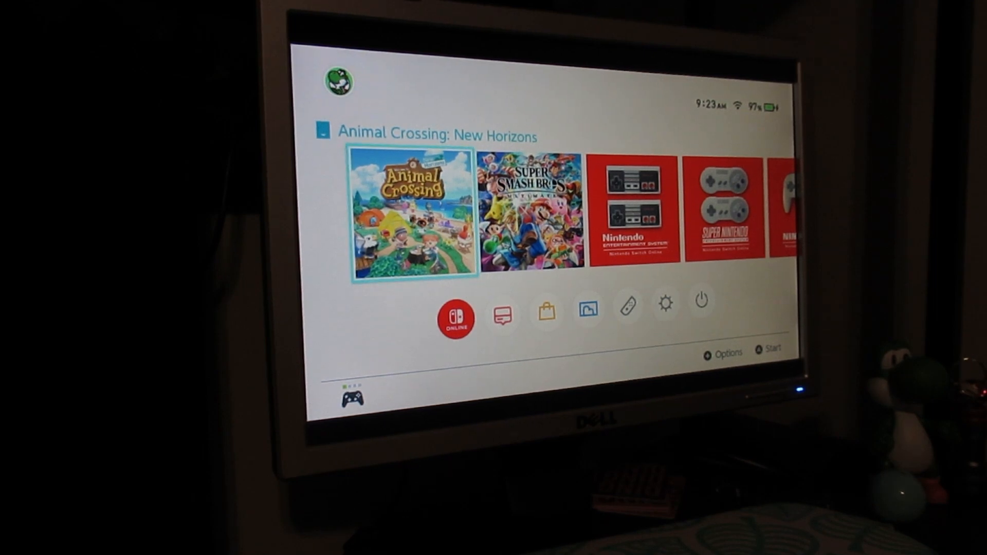
Start Animal Crossing: New Horizons and accept downloading its new update
{"action": "left_click", "coordinate": [412, 213]}
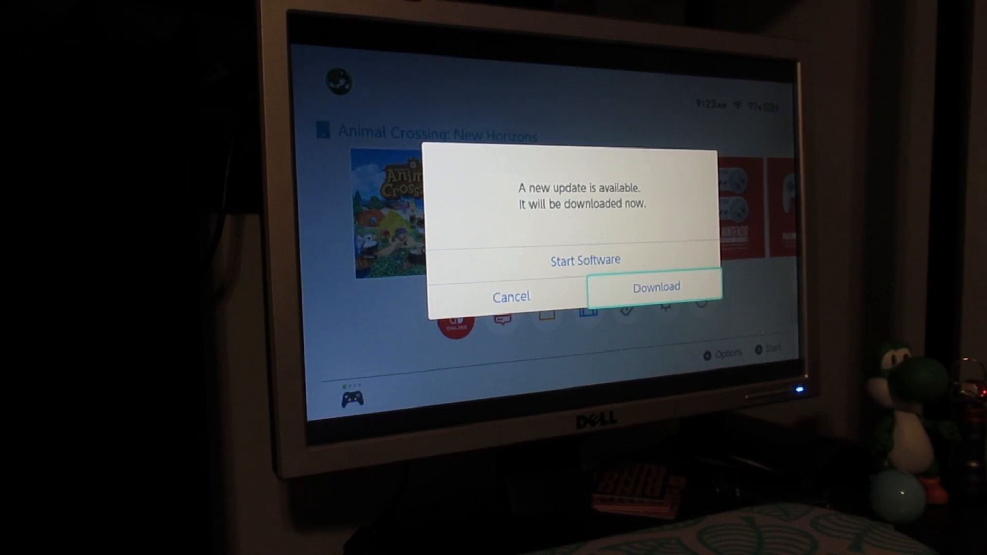
{"action": "left_click", "coordinate": [653, 286]}
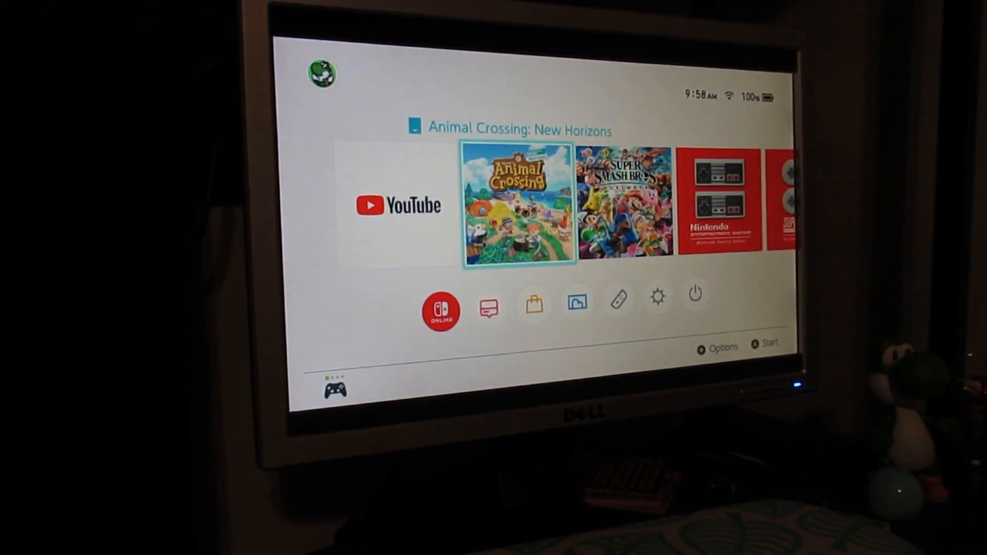
Launch the game, confirm birthday 4/11 and continue past Timmy to the island choice
{"action": "left_click", "coordinate": [516, 202]}
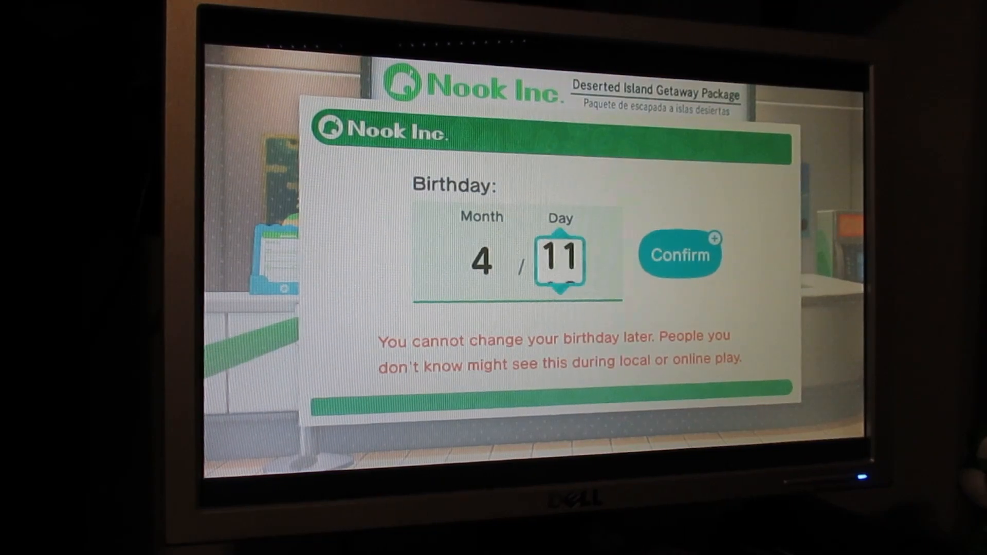
{"action": "left_click", "coordinate": [678, 254]}
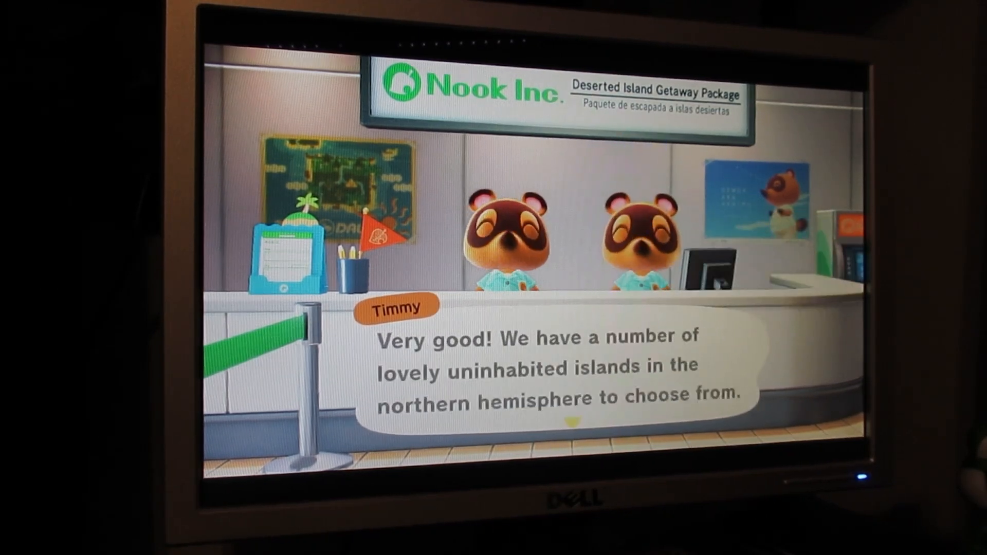
{"action": "key", "text": "a"}
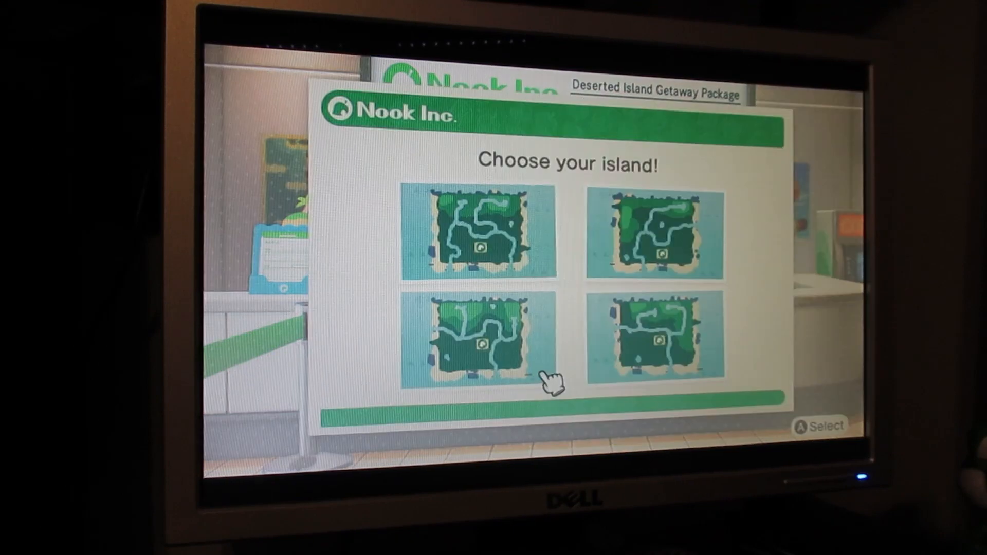